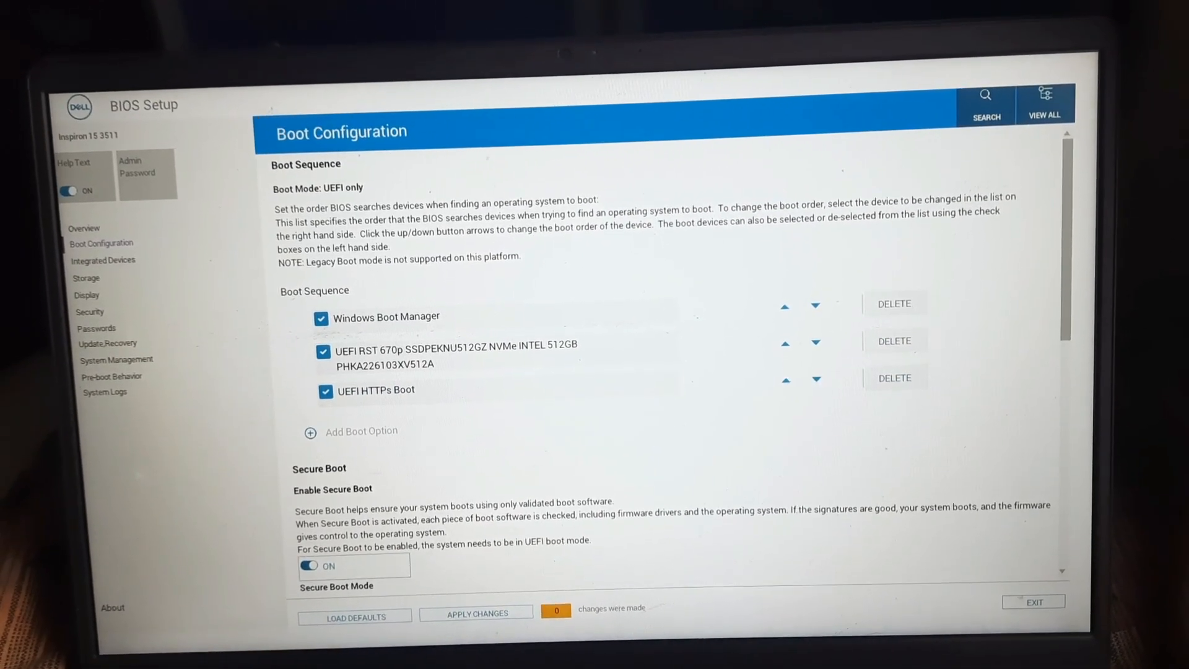
Request Load Defaults with Last Known Good as the settings to restore.
{"action": "scroll", "scroll_direction": "down", "scroll_amount": 3}
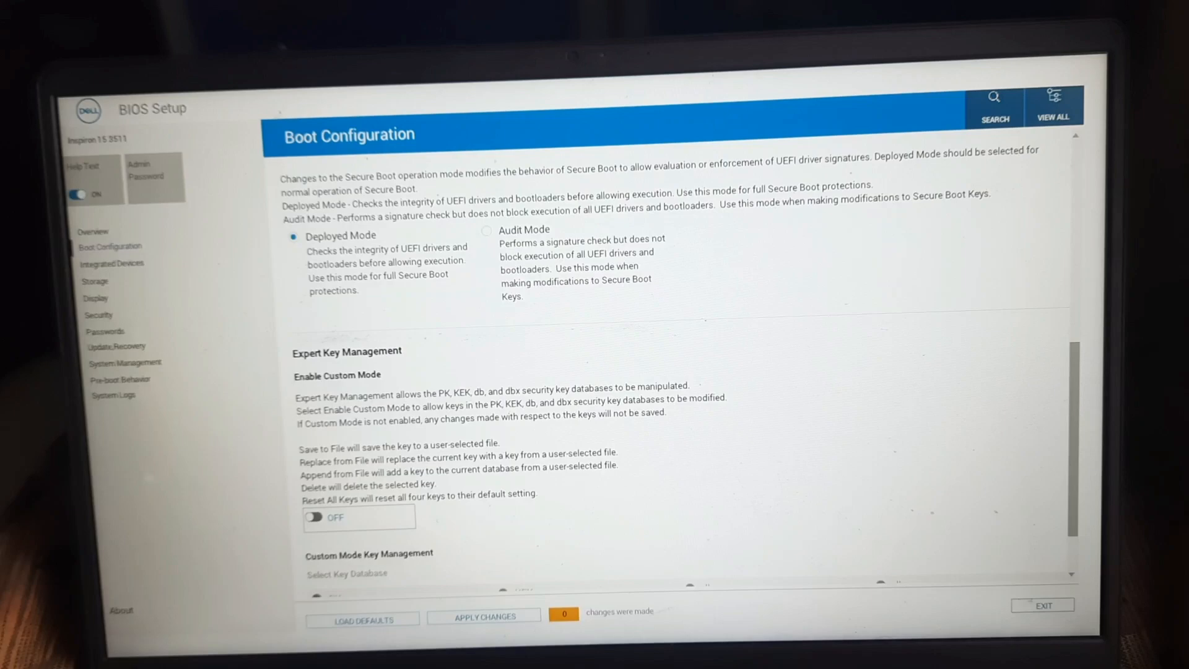
{"action": "scroll", "scroll_direction": "down", "scroll_amount": 3}
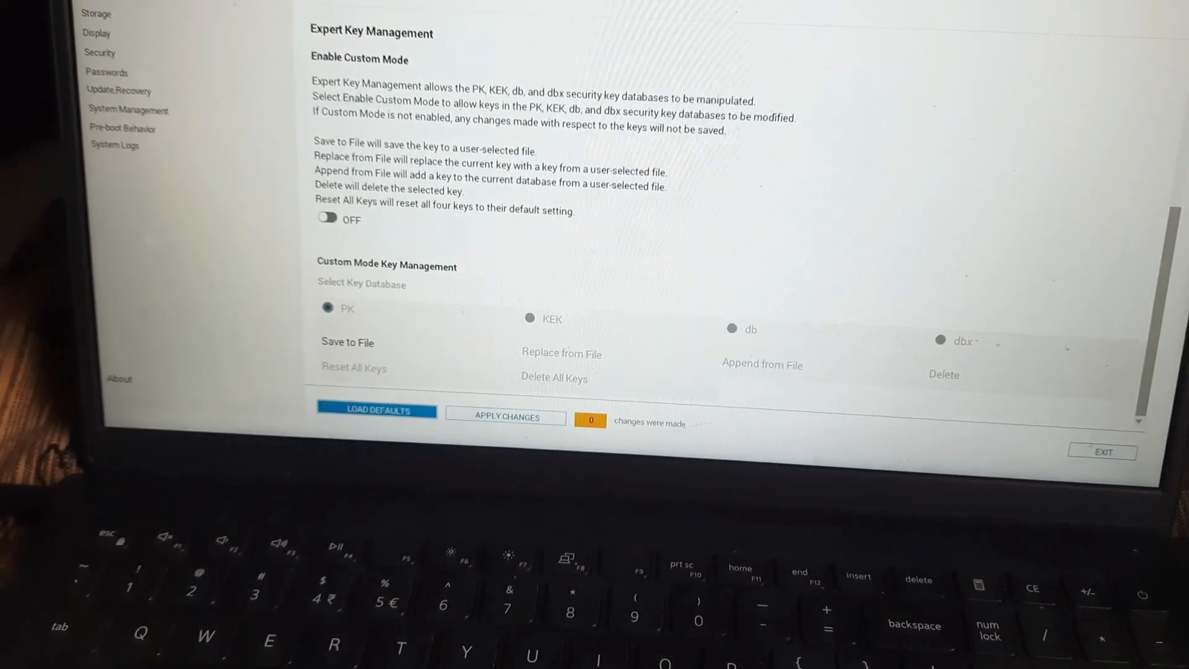
{"action": "left_click", "coordinate": [376, 411]}
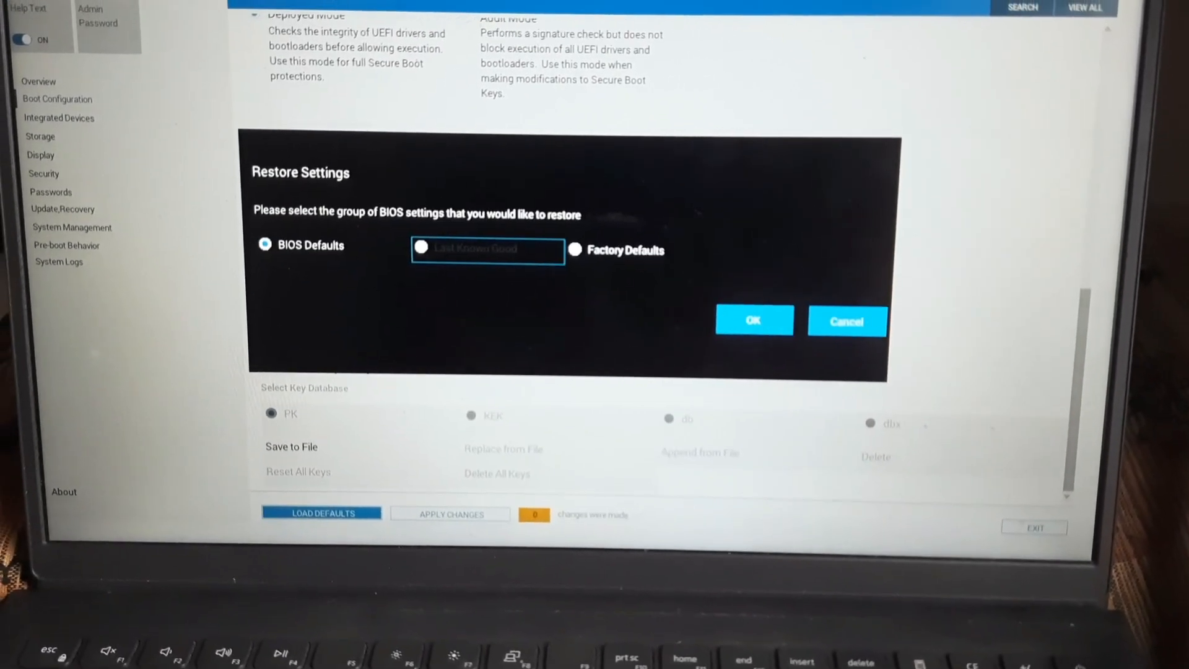
{"action": "left_click", "coordinate": [421, 249]}
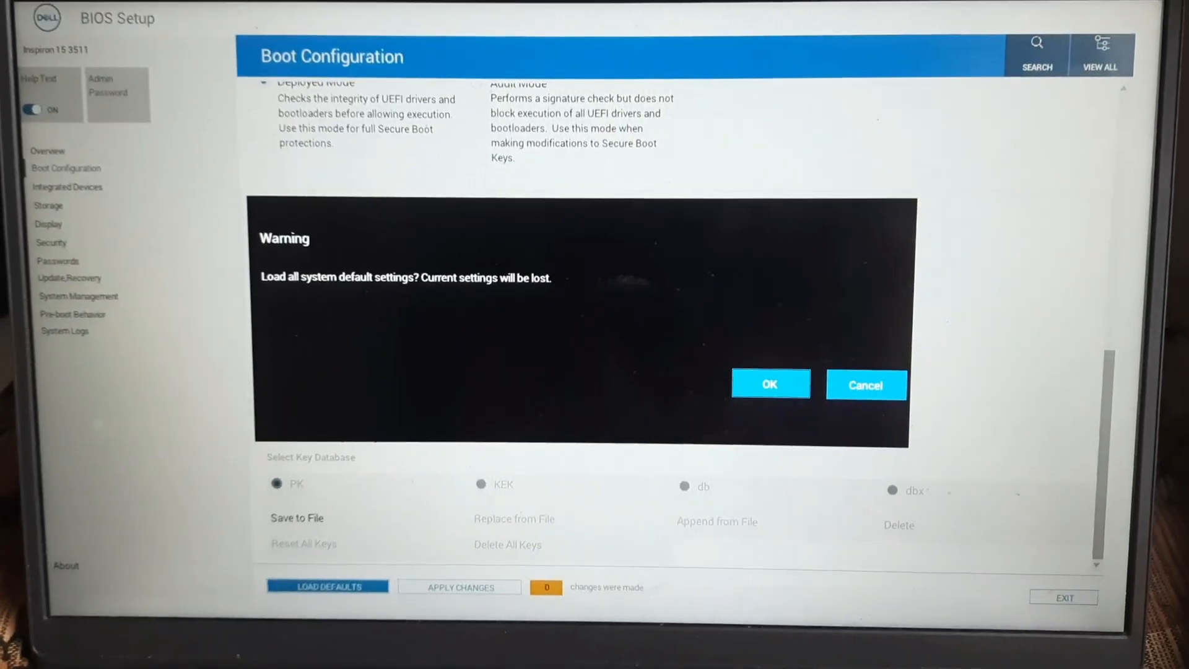
Confirm discarding current settings and accept the restart to the Dell logo.
{"action": "left_click", "coordinate": [770, 384]}
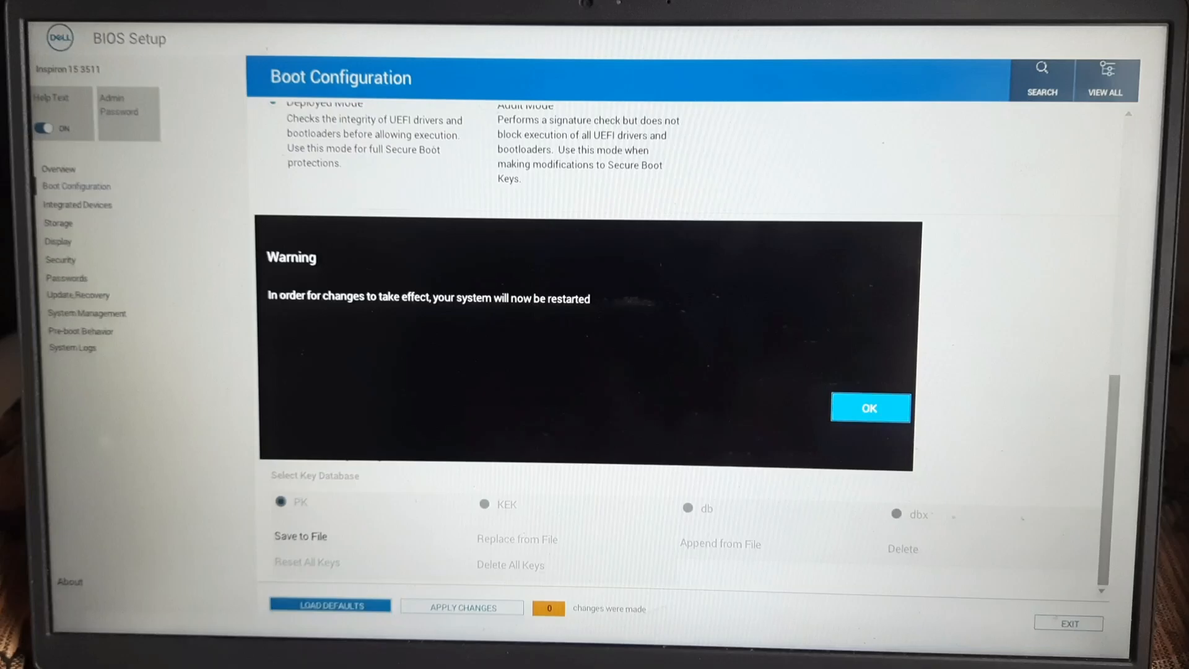
{"action": "left_click", "coordinate": [869, 407]}
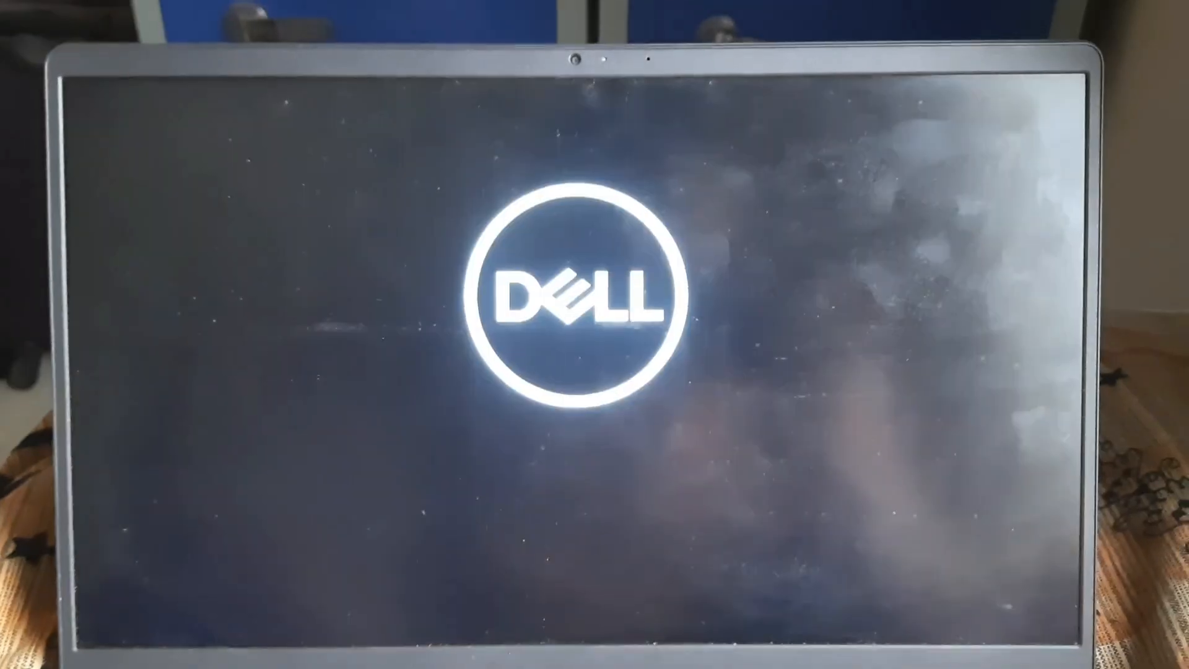